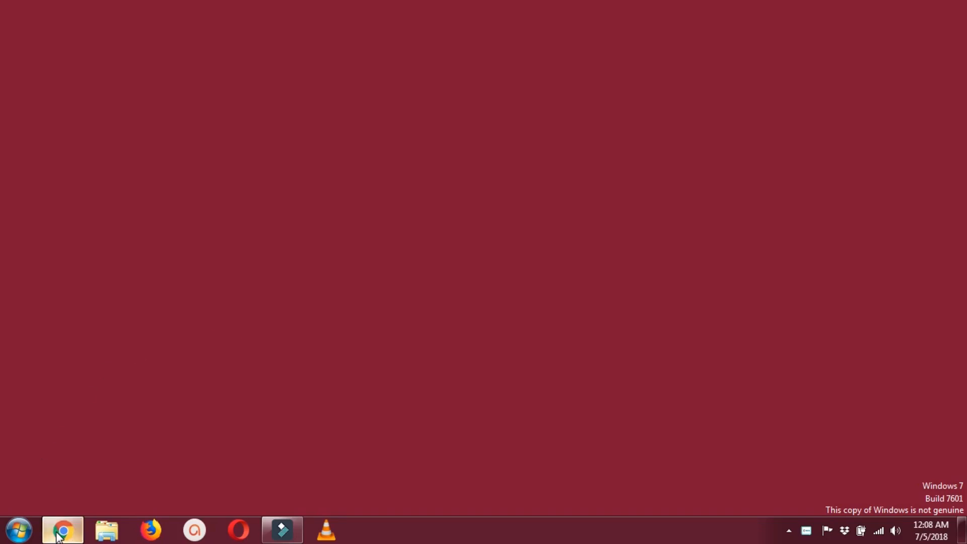
Launch Chrome from the taskbar and bring up the address bar's context menu.
click(61, 530)
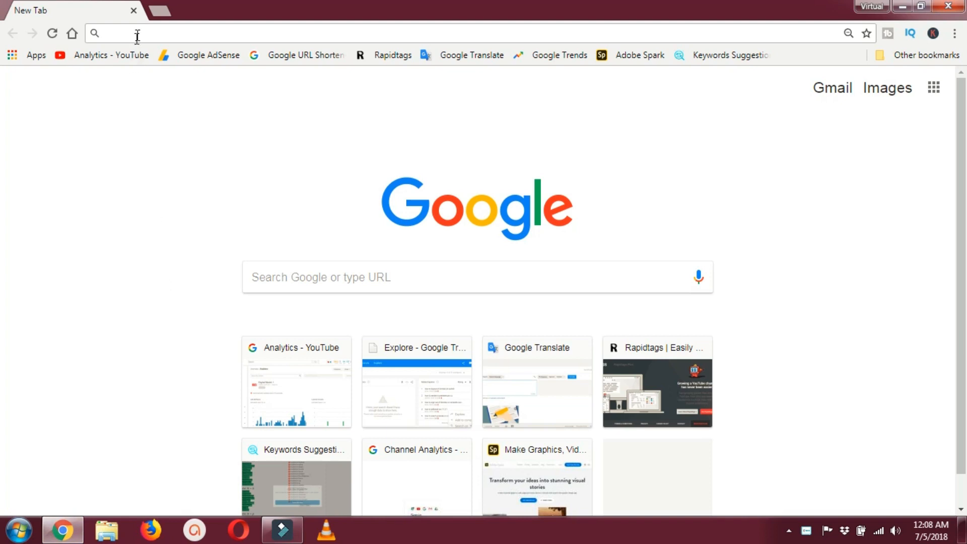
right_click(123, 33)
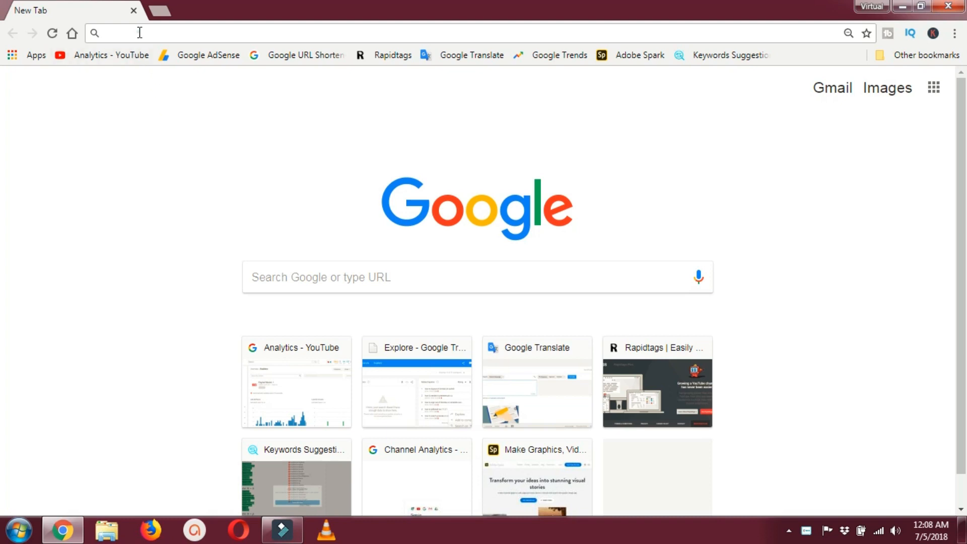
right_click(139, 33)
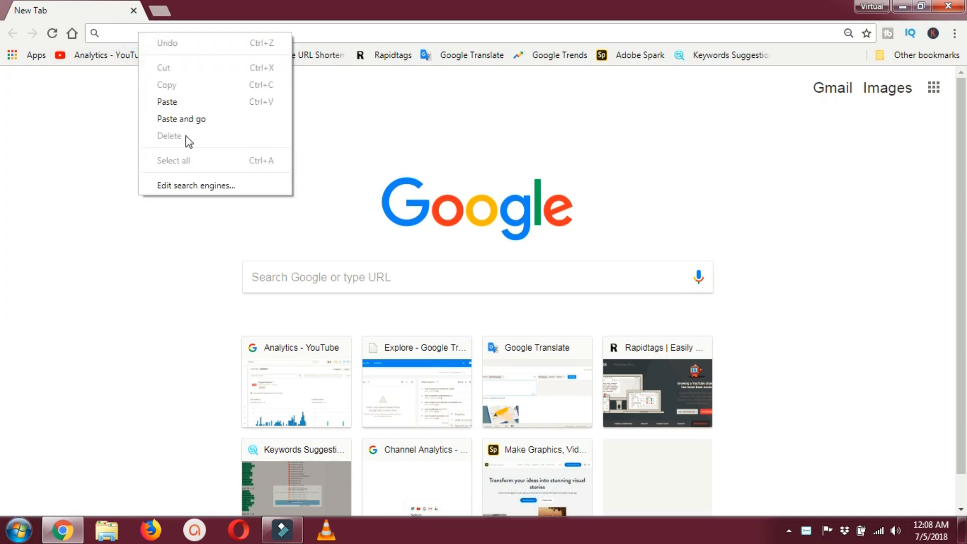
Go to youtube.com via Paste and go, briefly checking the signed-in account menu.
click(180, 119)
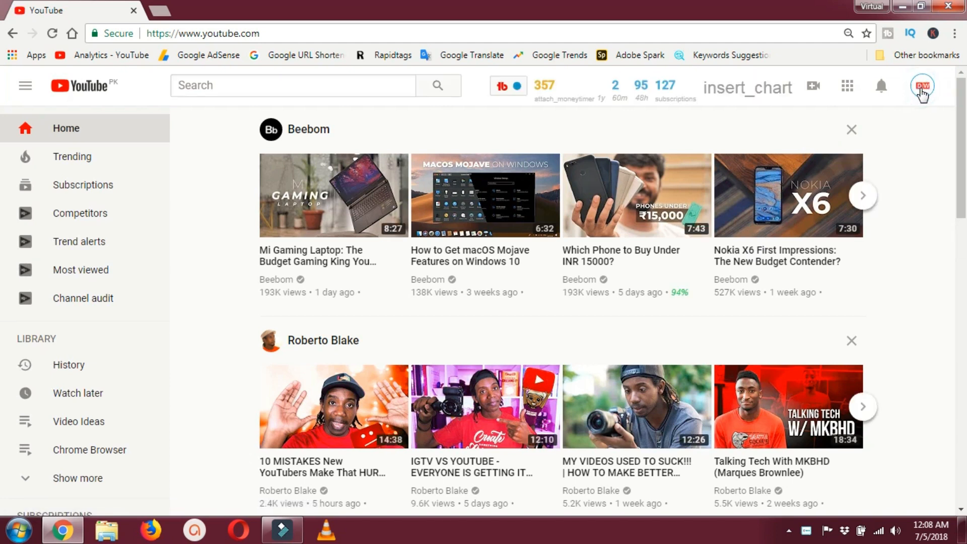
click(921, 84)
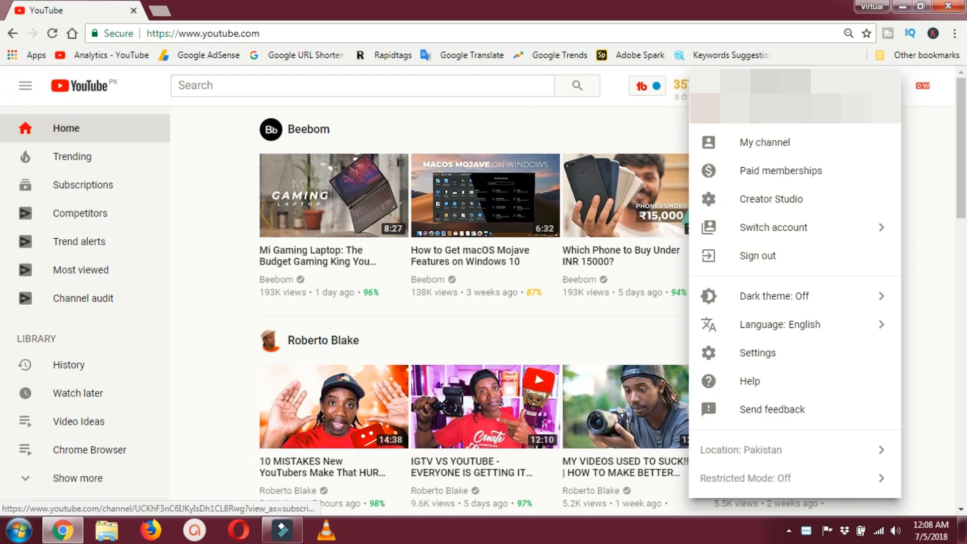
click(561, 117)
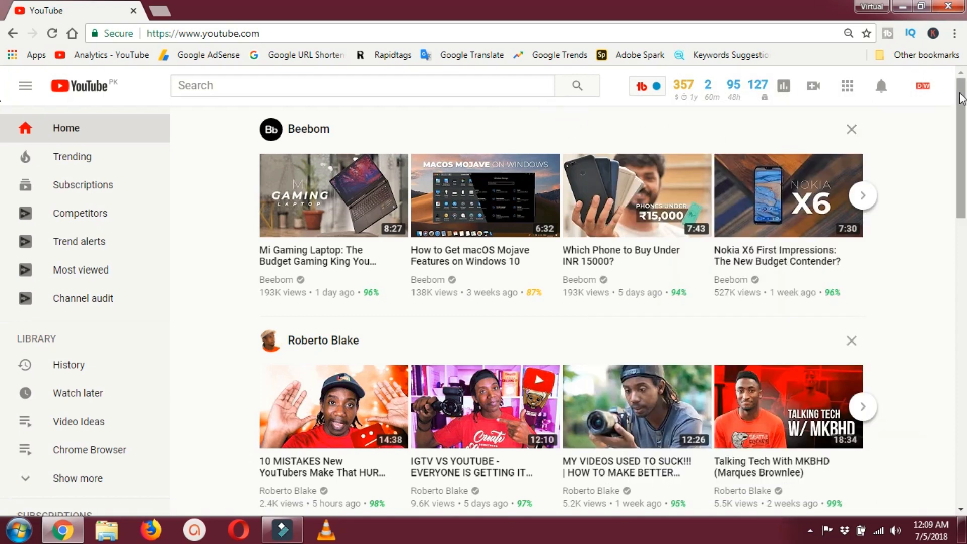
mouse_move(71, 156)
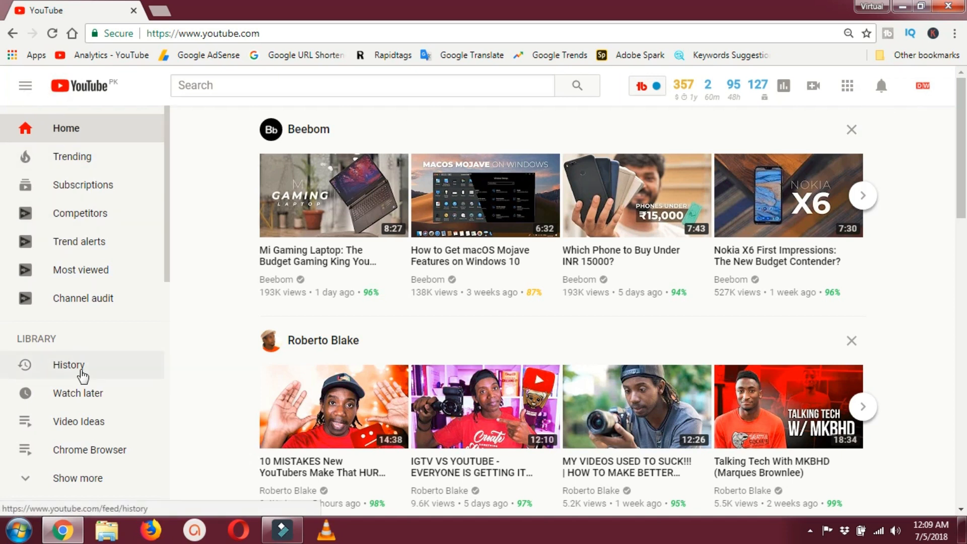
Go to History from the Library sidebar and switch History type to Search history.
click(68, 365)
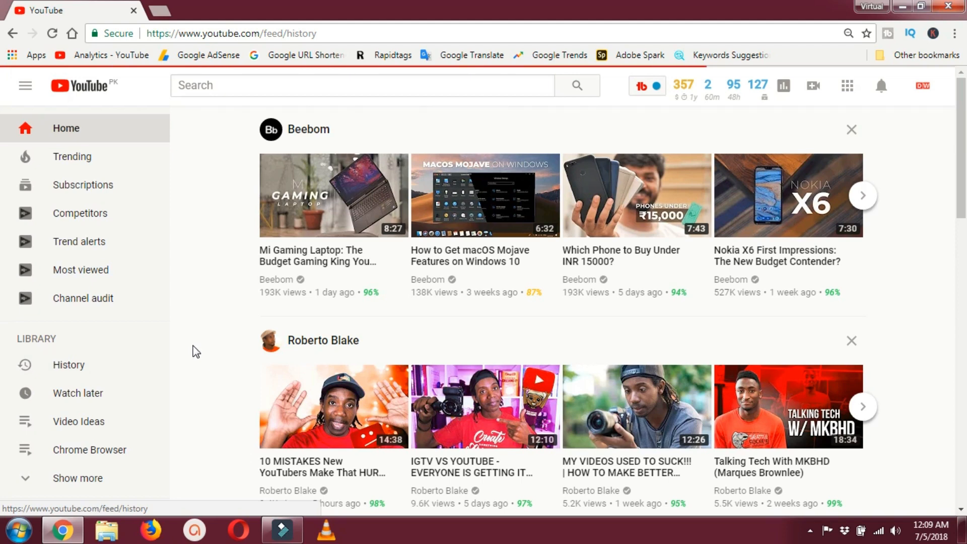
click(69, 364)
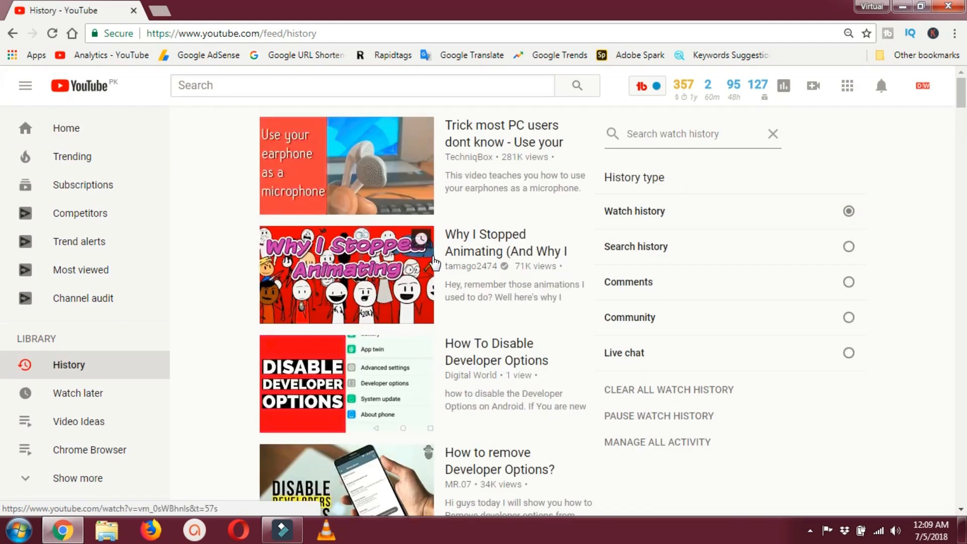
scroll(down, 3)
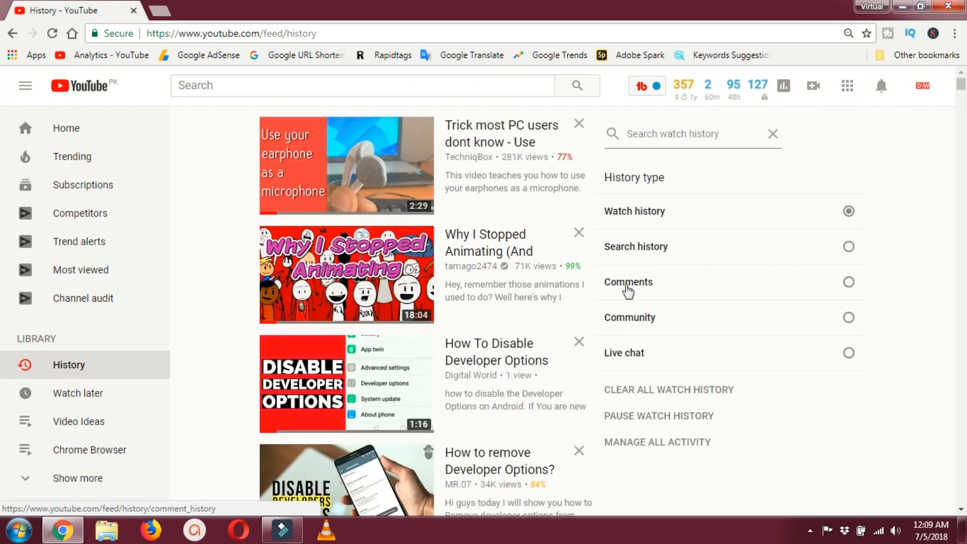
mouse_move(798, 223)
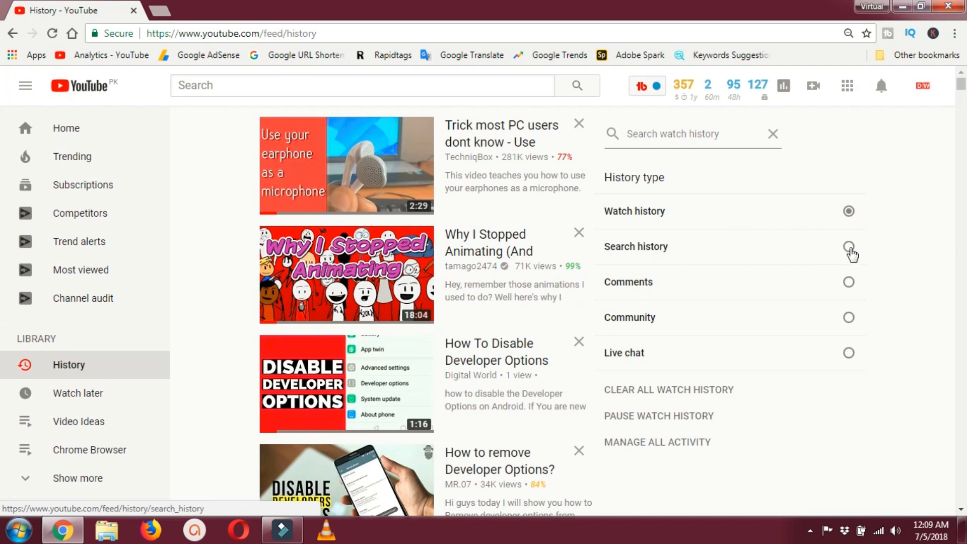
click(848, 246)
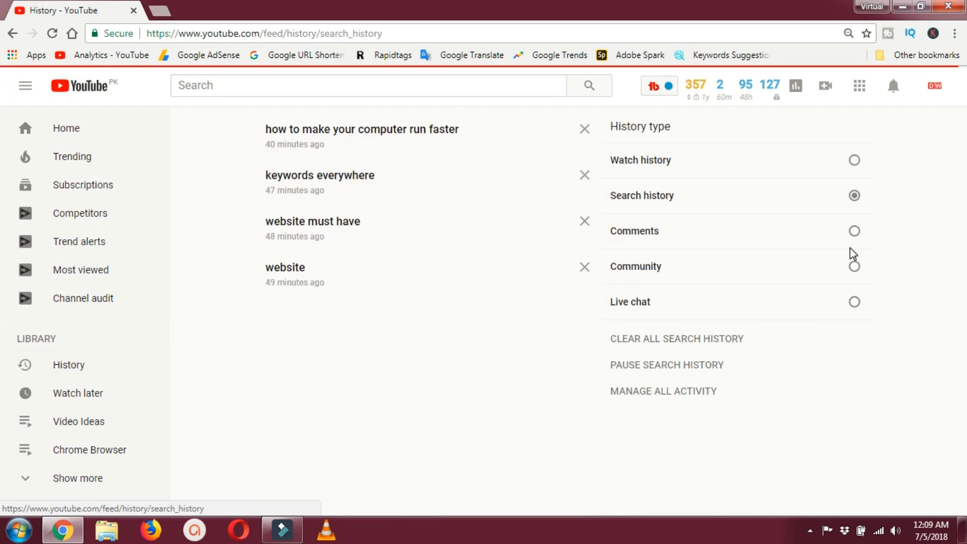
scroll(down, 3)
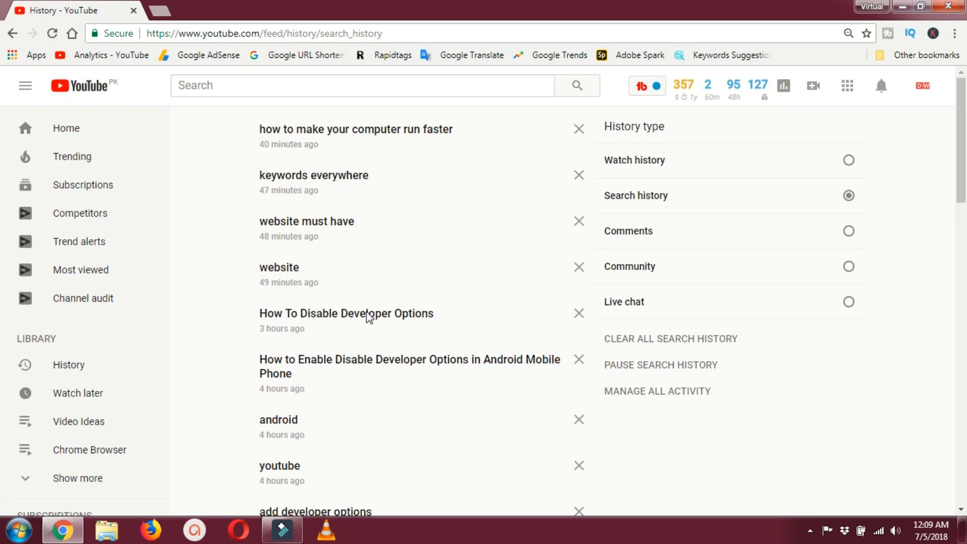
mouse_move(834, 182)
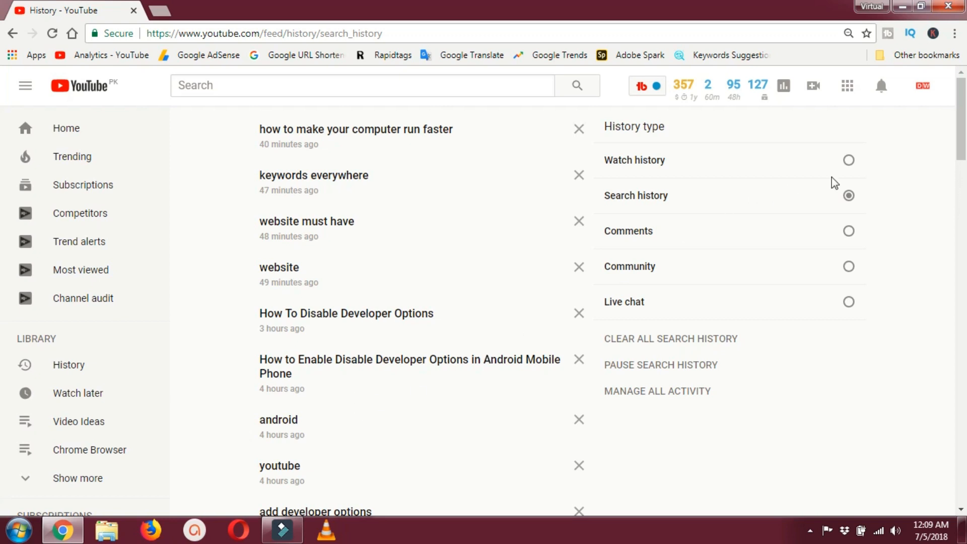
Switch History type back to Watch history.
click(847, 160)
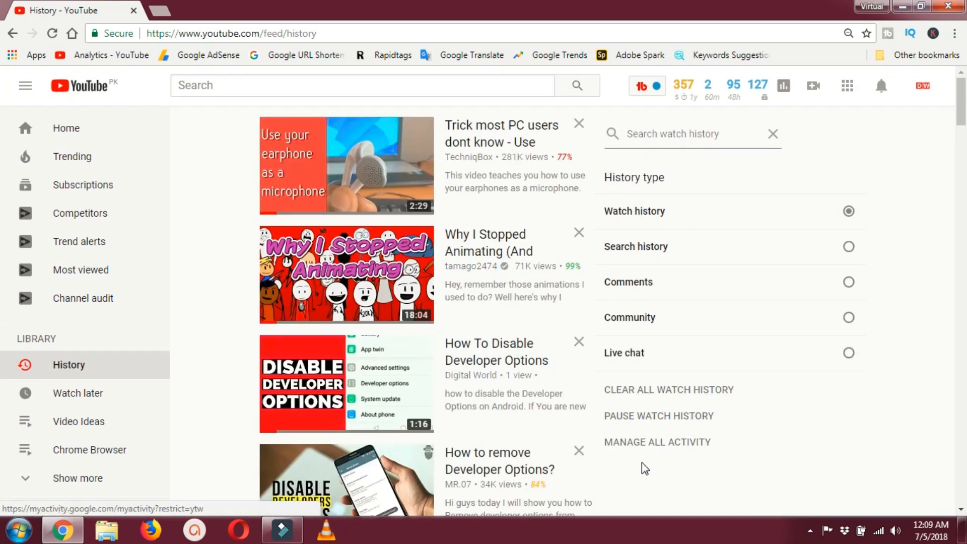
mouse_move(644, 300)
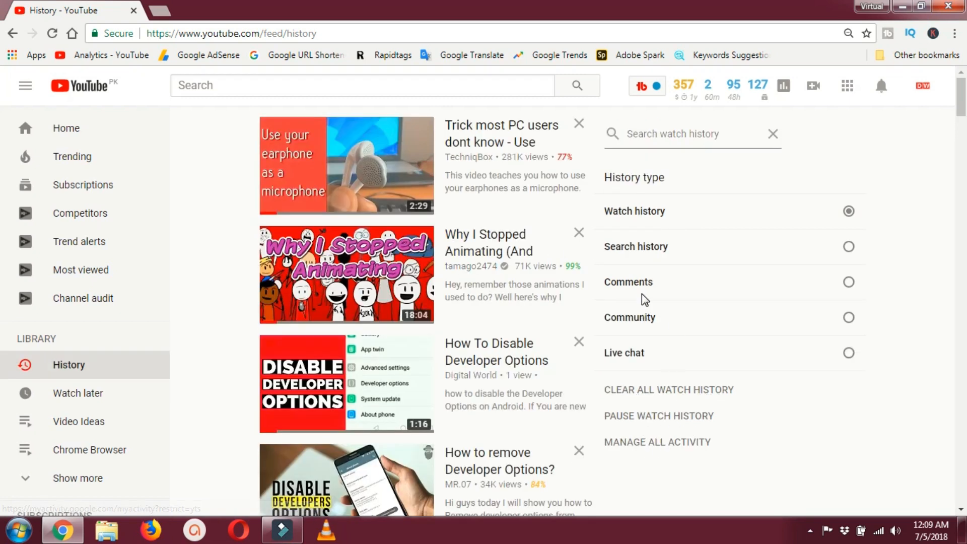
mouse_move(773, 294)
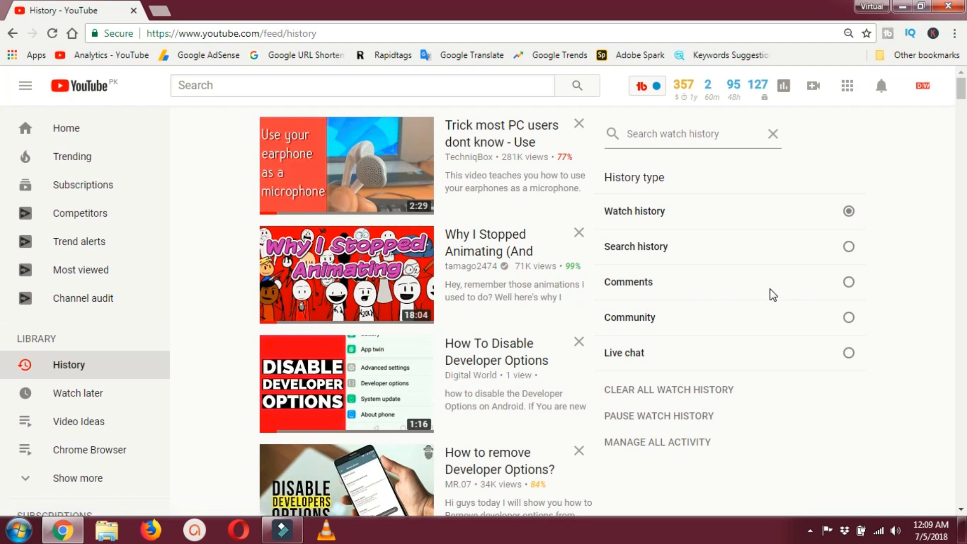
mouse_move(767, 296)
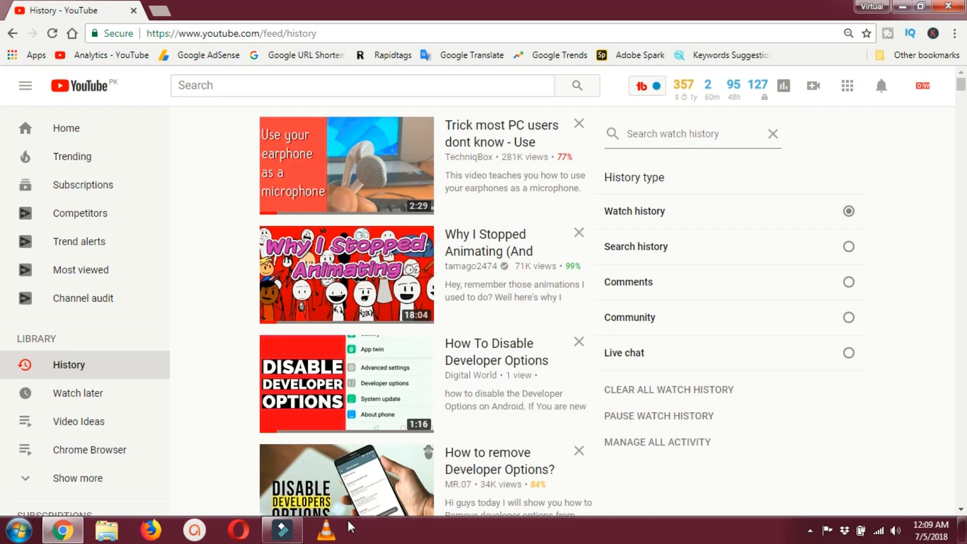
mouse_move(241, 218)
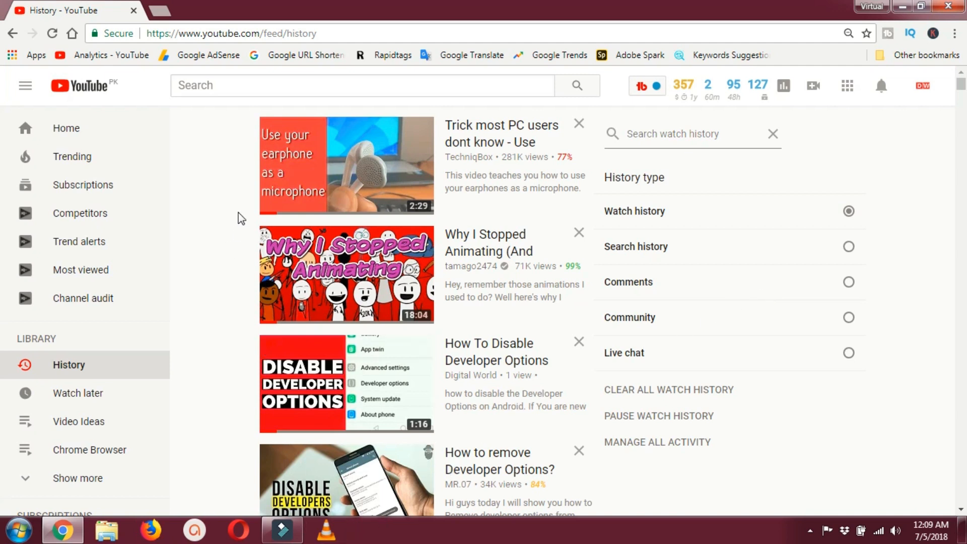